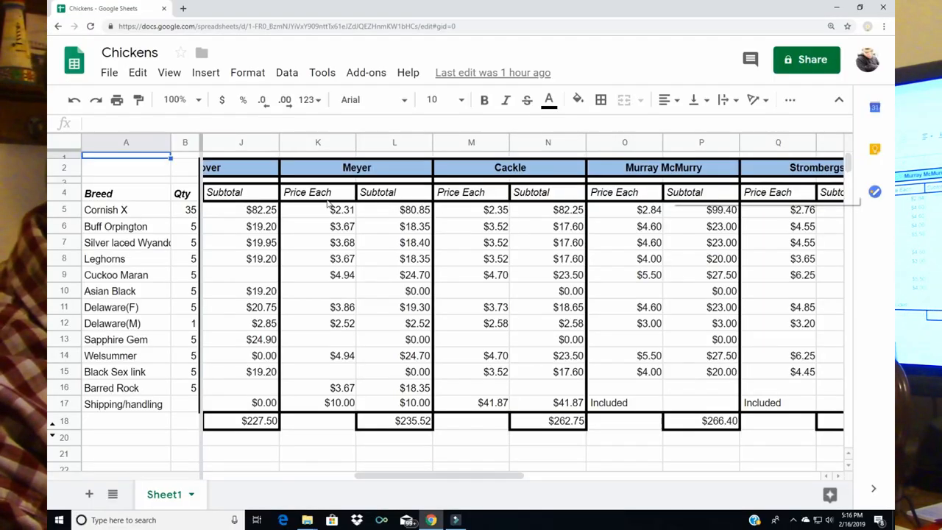
{"action": "mouse_move", "coordinate": [392, 220]}
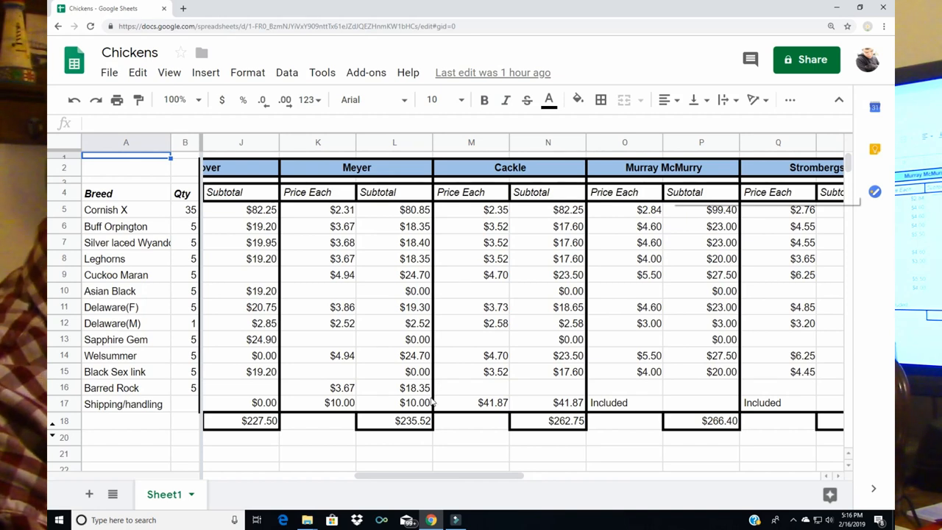
{"action": "mouse_move", "coordinate": [424, 447]}
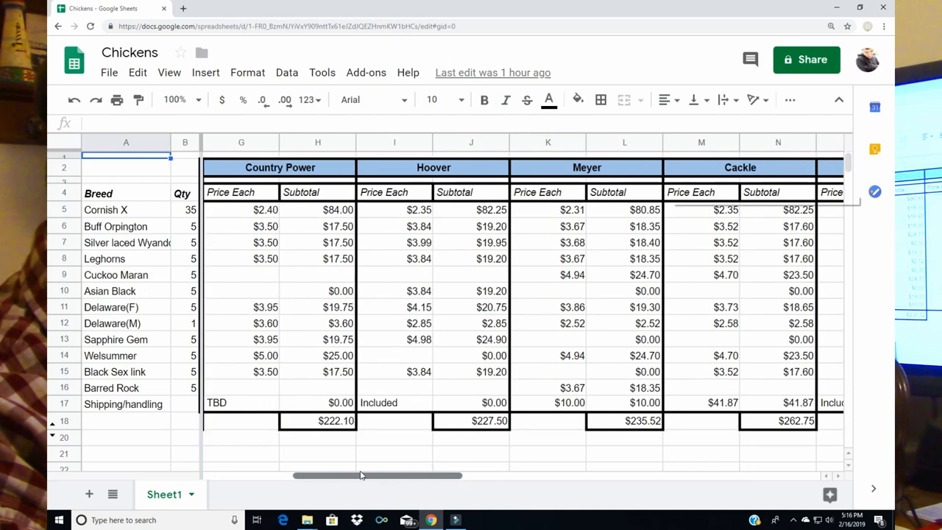
Step: Scroll the sheet left to reveal the Valley Farms and Ideal price columns
{"action": "left_click_drag", "start_coordinate": [361, 475], "coordinate": [287, 475]}
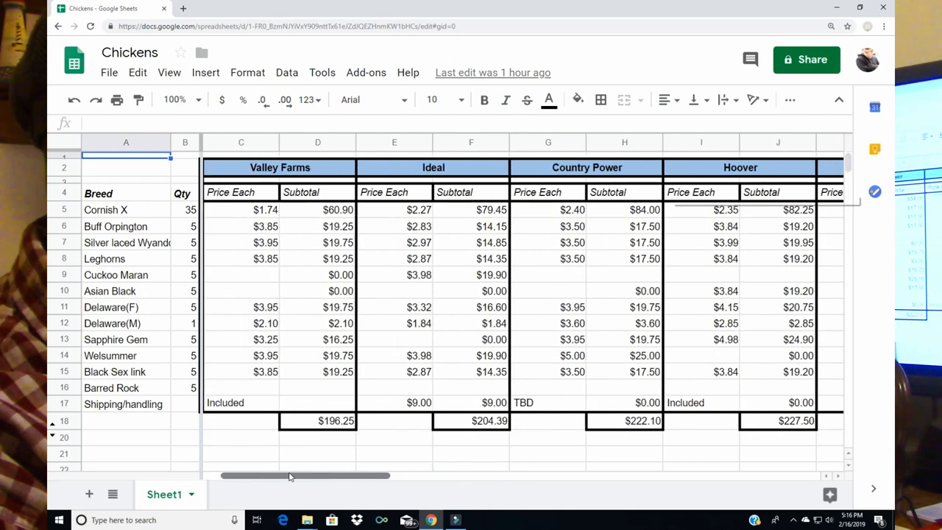